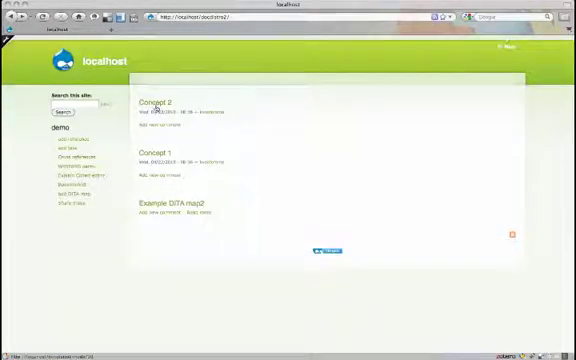
# Open Concept 2, then the doc-address documentation page listing the test task
pyautogui.click(155, 100)
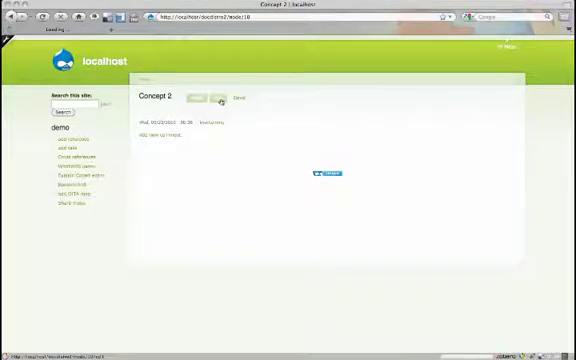
pyautogui.click(225, 97)
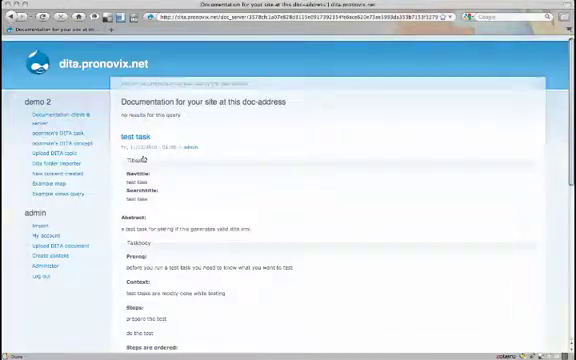
# Add the test task with 'add this node' and save the documentation reference
pyautogui.scroll(-3)
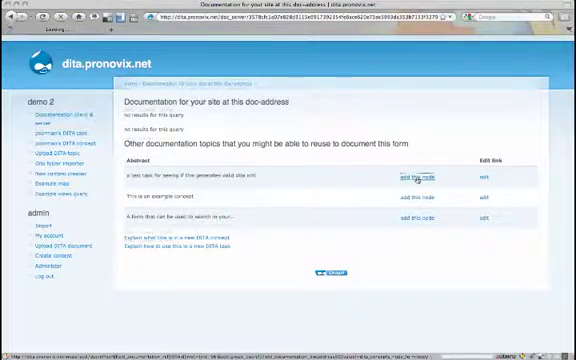
pyautogui.click(413, 177)
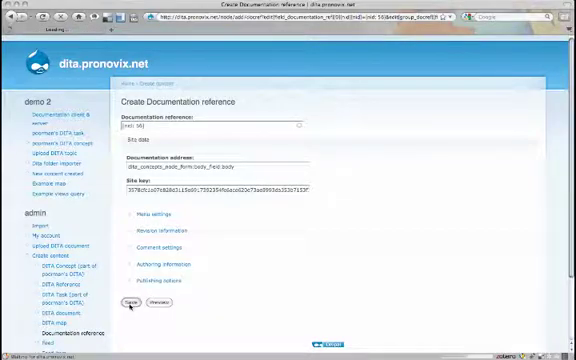
pyautogui.click(130, 303)
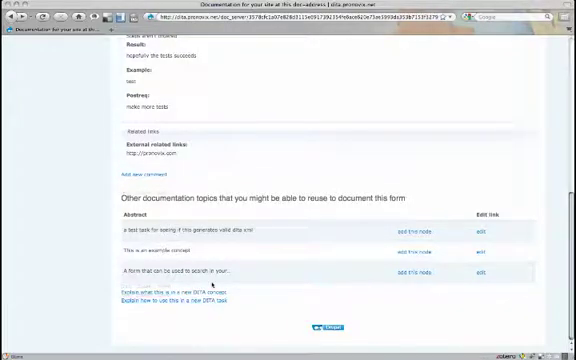
pyautogui.scroll(3)
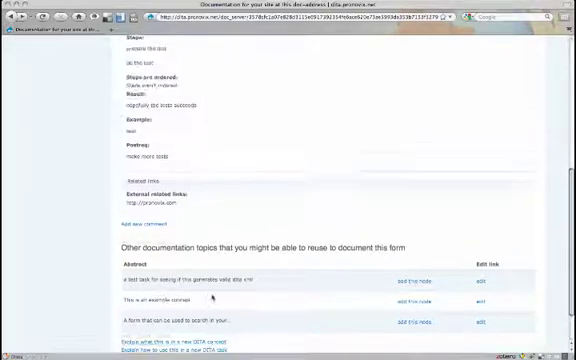
pyautogui.scroll(-3)
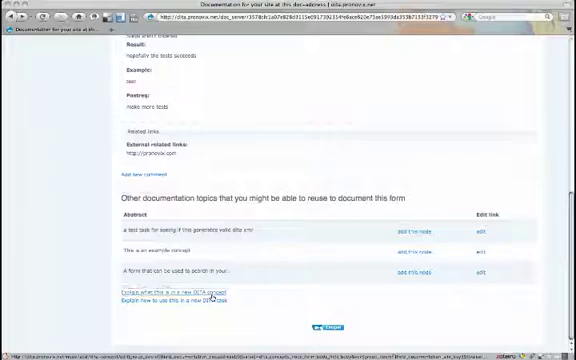
# Review the new DITA concept form, then show the test task's DITA XML tab
pyautogui.click(173, 291)
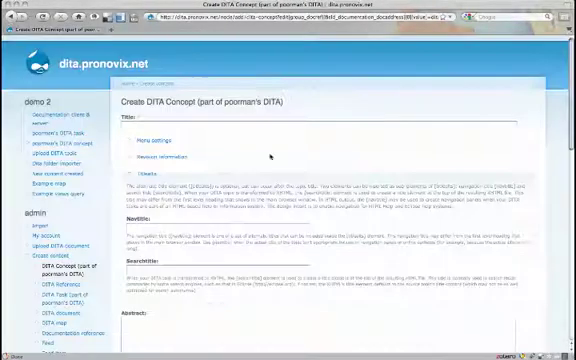
pyautogui.scroll(-3)
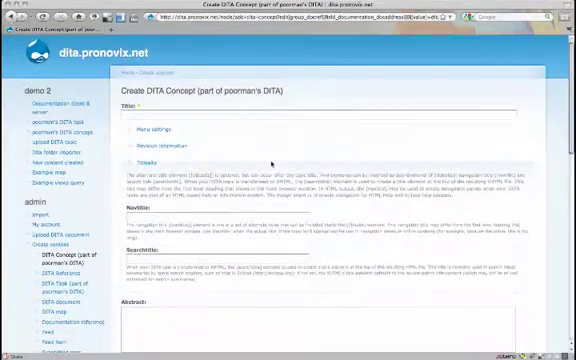
pyautogui.scroll(-3)
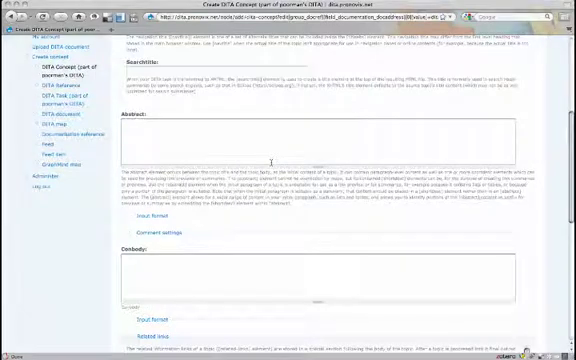
pyautogui.scroll(-3)
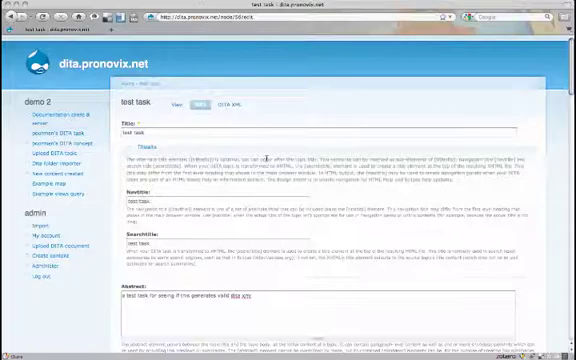
pyautogui.click(230, 104)
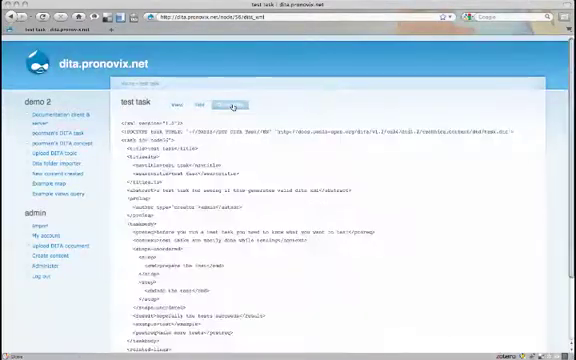
pyautogui.click(227, 104)
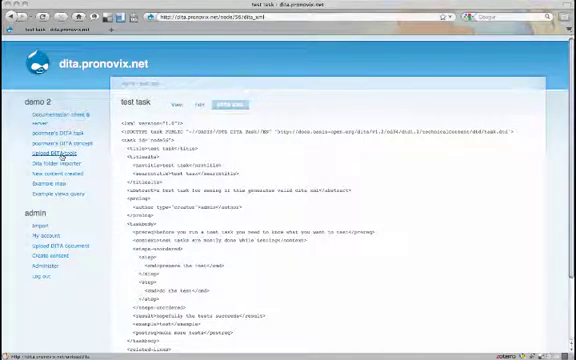
# Upload the 'Taking out the garbage' .dita file and edit the resulting page
pyautogui.click(43, 151)
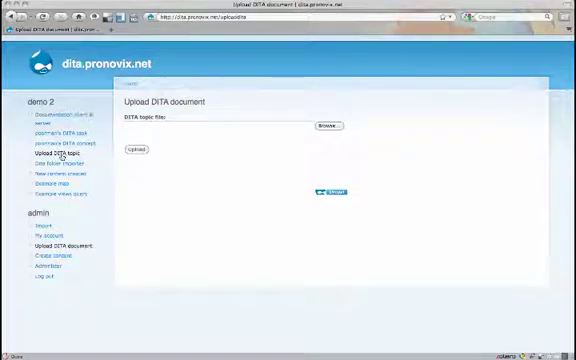
pyautogui.moveTo(175, 139)
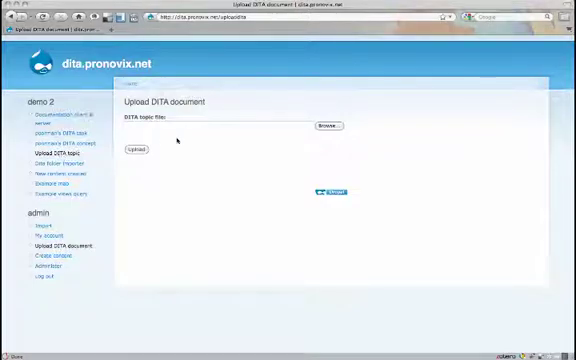
pyautogui.click(329, 127)
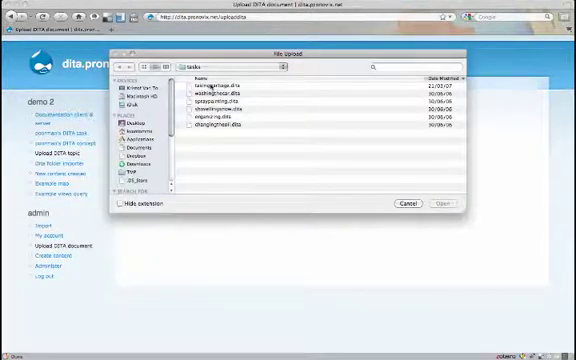
pyautogui.click(433, 204)
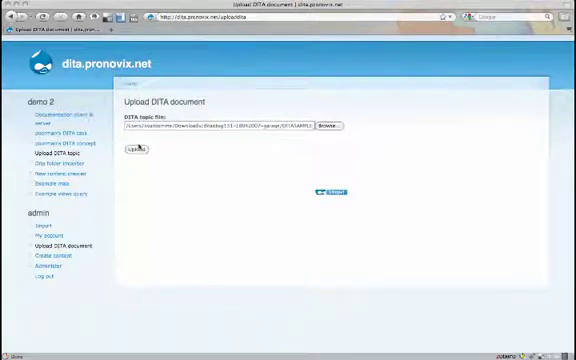
pyautogui.click(139, 150)
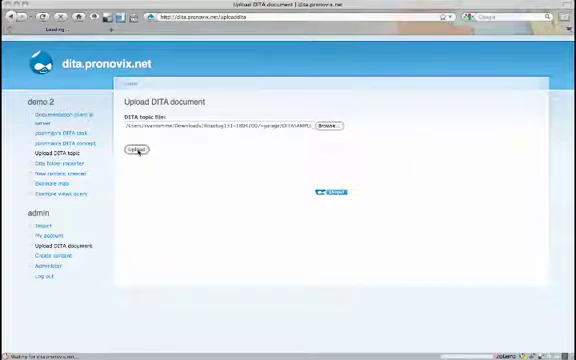
pyautogui.click(143, 152)
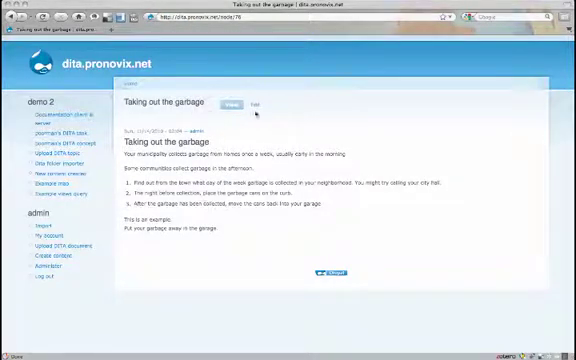
pyautogui.click(249, 104)
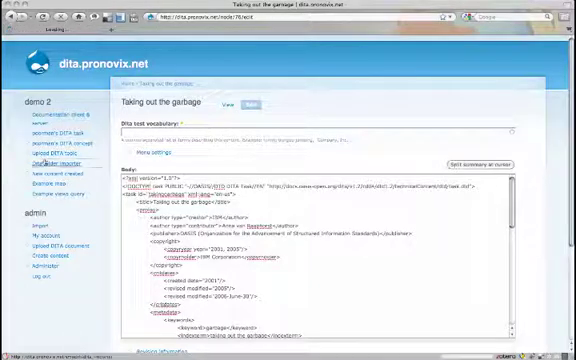
pyautogui.click(41, 156)
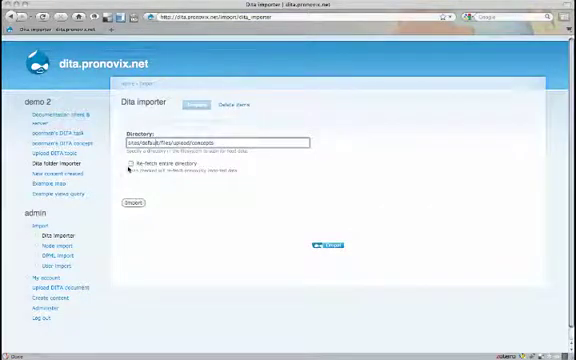
# Import the concepts folder with 'Re-fetch entire directory' ticked
pyautogui.click(131, 166)
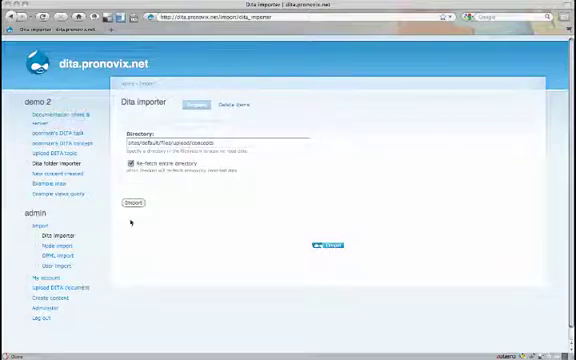
pyautogui.click(133, 205)
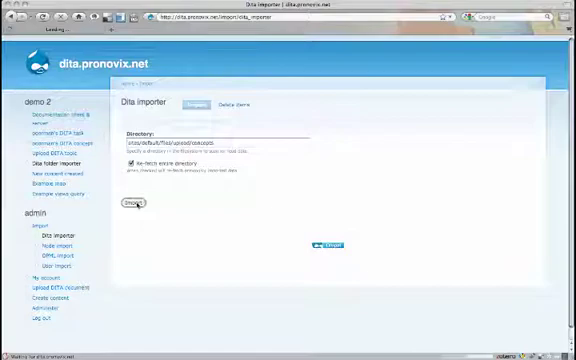
pyautogui.click(135, 204)
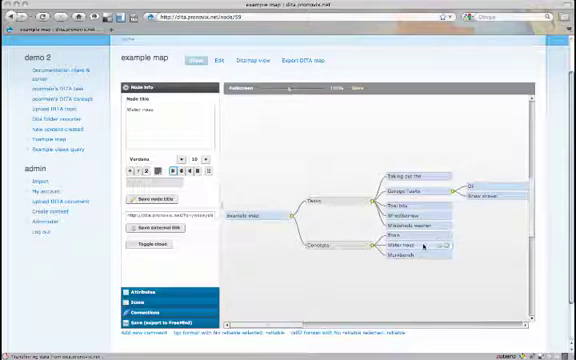
# Move Water hose under Workbench in the mind map, then open Example views query
pyautogui.click(397, 250)
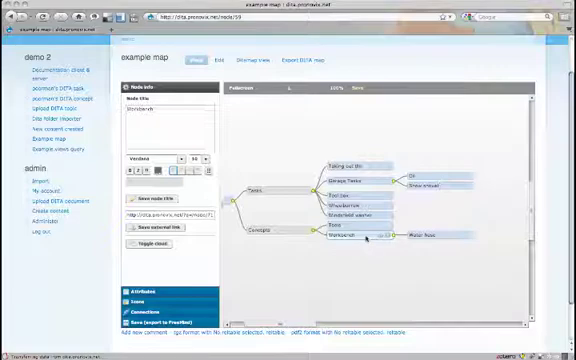
pyautogui.rightClick(350, 240)
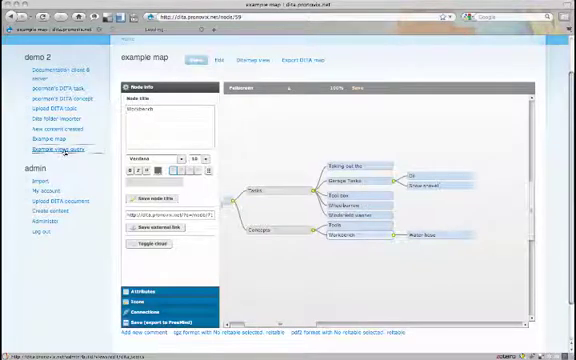
pyautogui.click(53, 149)
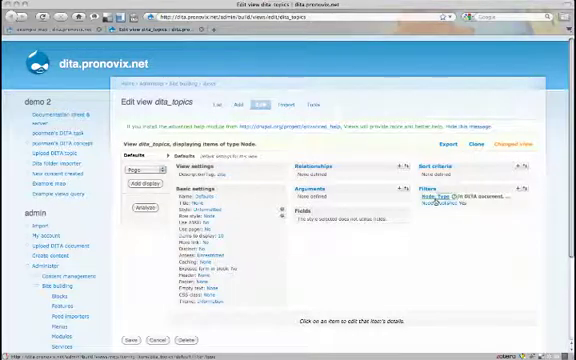
# Inspect the dita_topics view's Node: Type filter settings
pyautogui.click(445, 198)
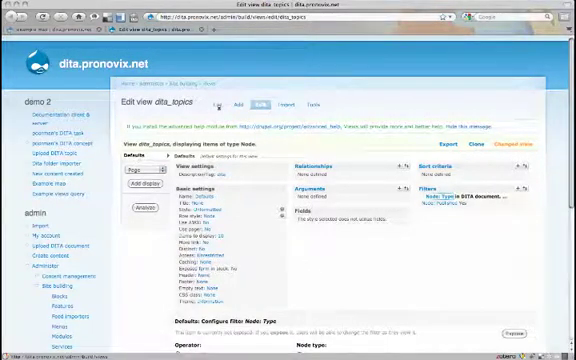
pyautogui.scroll(-3)
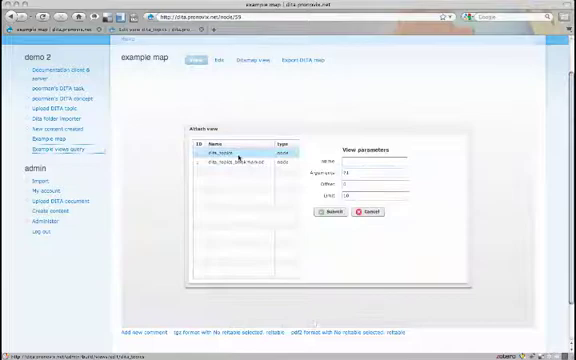
# Attach the dita_topics view to the example map and show its Ditamap XML
pyautogui.click(245, 152)
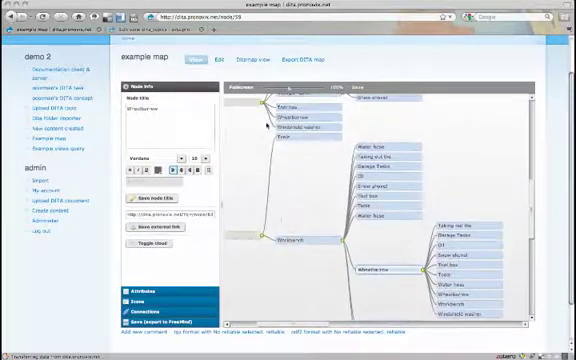
pyautogui.click(299, 58)
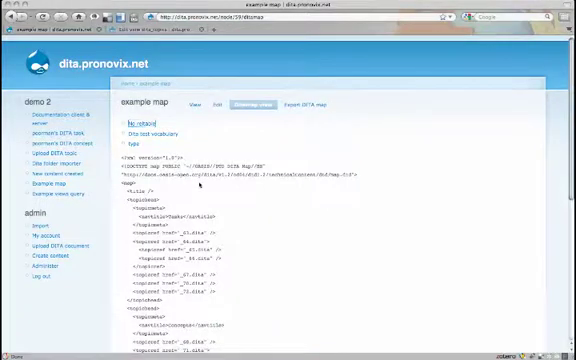
# Show the example map's export formats: PDF, XHTML and HTML help
pyautogui.scroll(-3)
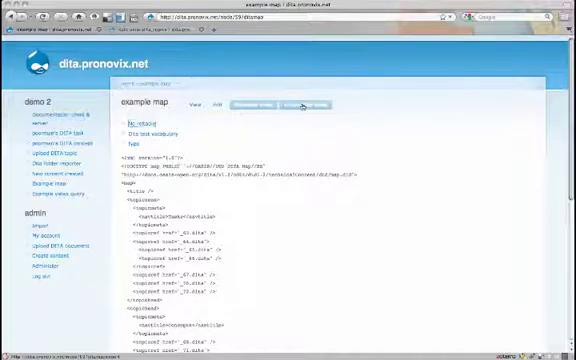
pyautogui.click(316, 103)
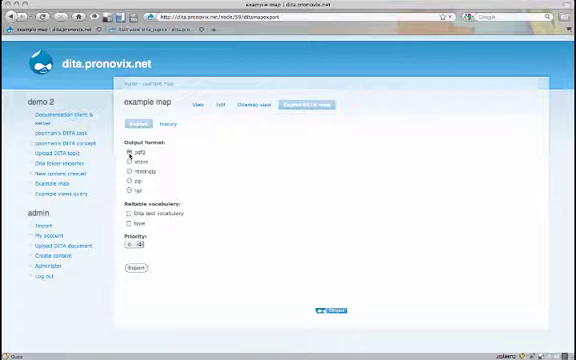
# Export the example map as pdf2, then return to the Export DITA map tab
pyautogui.click(137, 269)
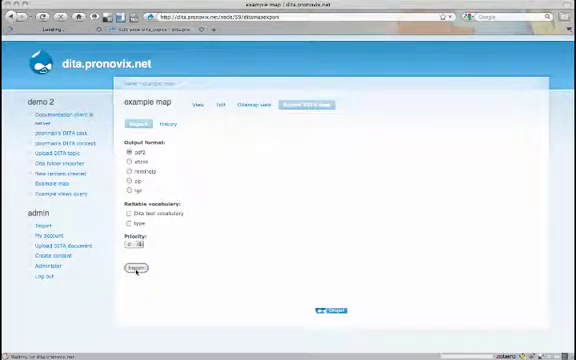
pyautogui.click(135, 268)
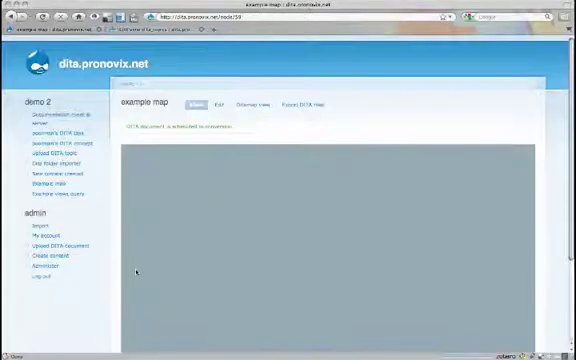
pyautogui.click(296, 101)
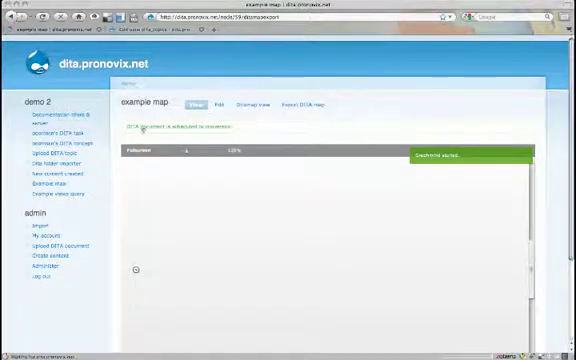
pyautogui.click(308, 102)
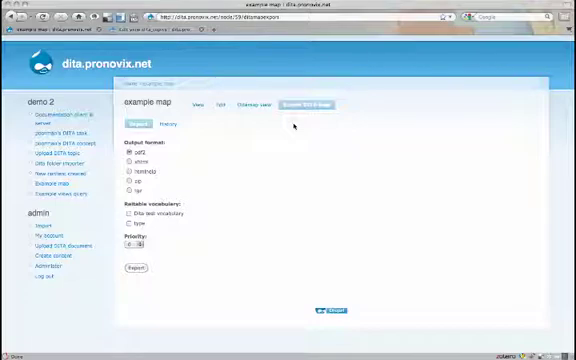
# From the export History, open the example map's PDF output in Preview to view Tasks and Concepts
pyautogui.click(171, 124)
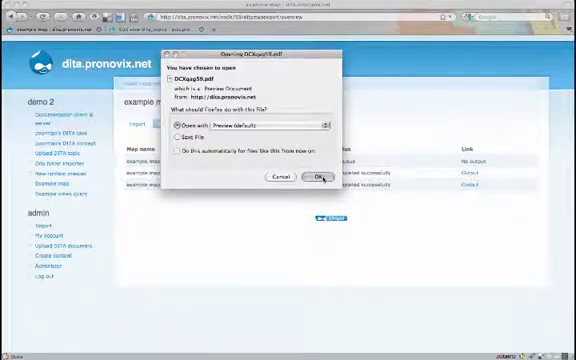
pyautogui.click(318, 176)
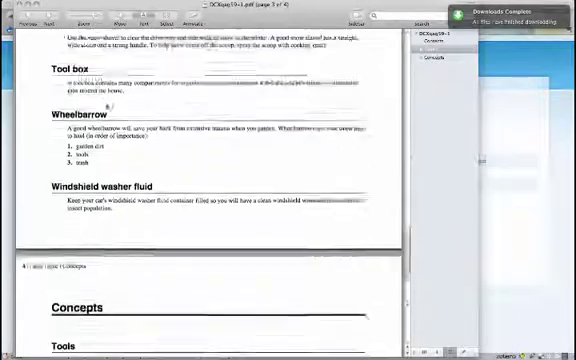
pyautogui.scroll(3)
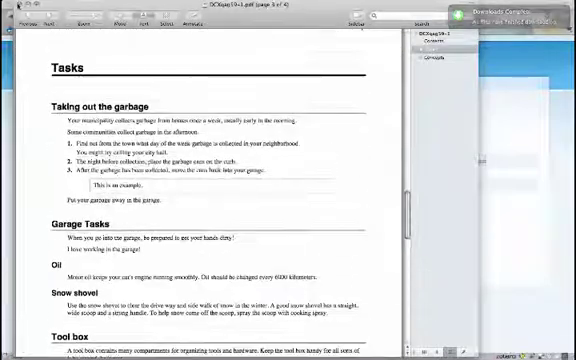